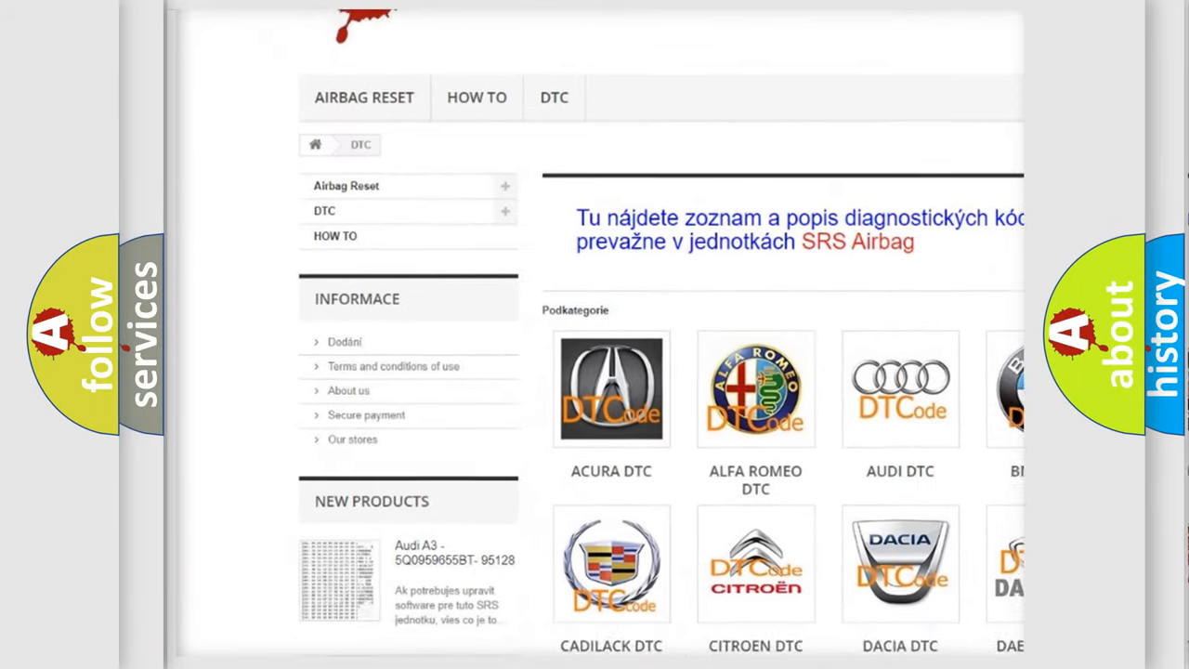
scroll(down, 3)
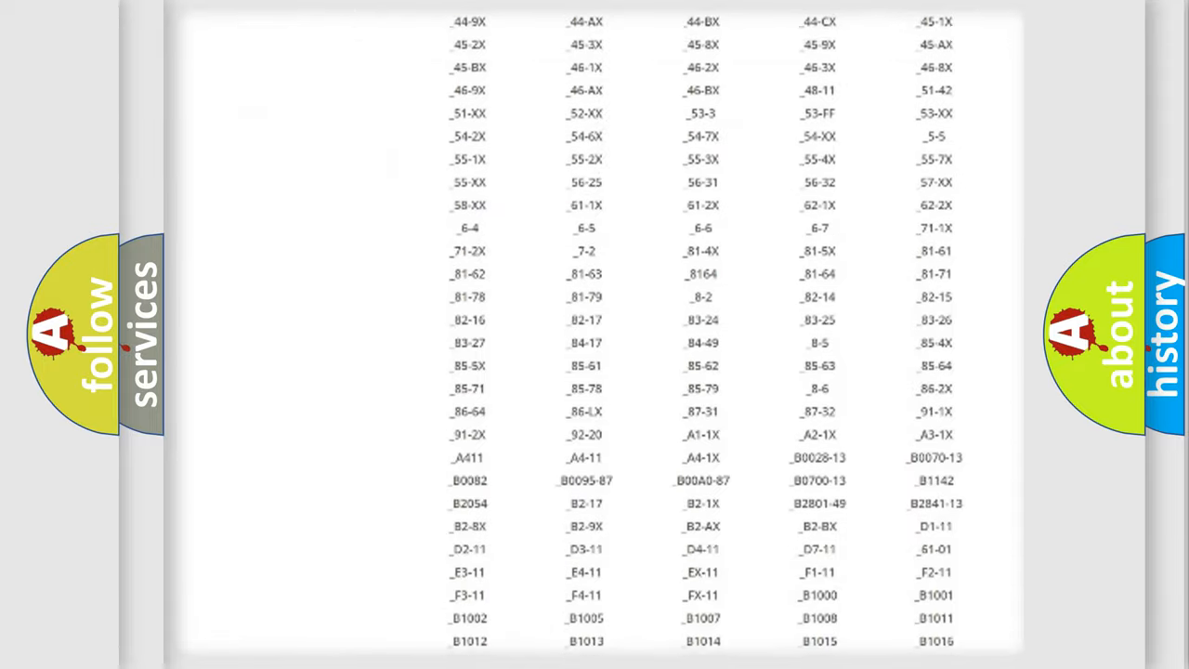
scroll(down, 3)
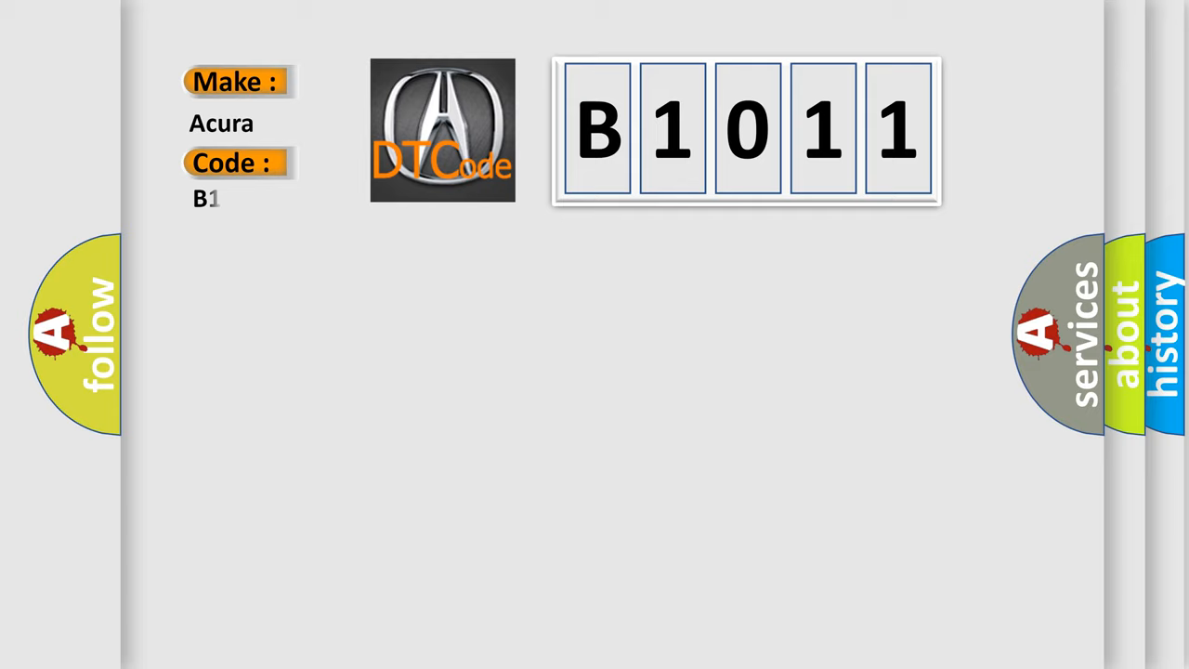
text(1011)
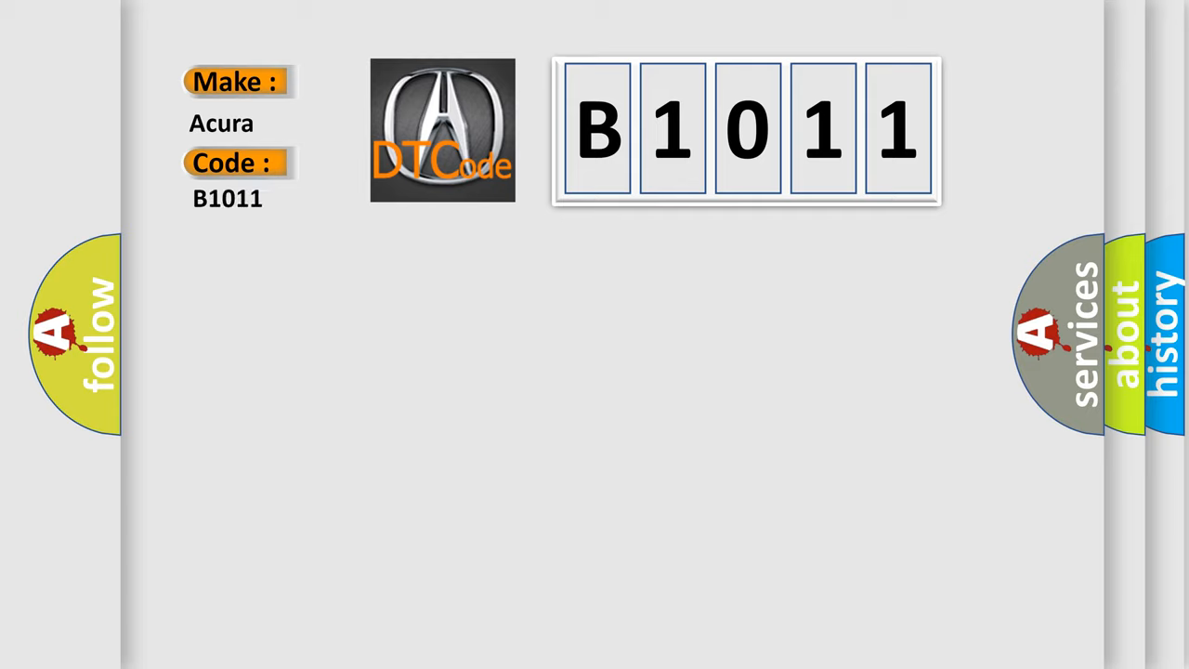